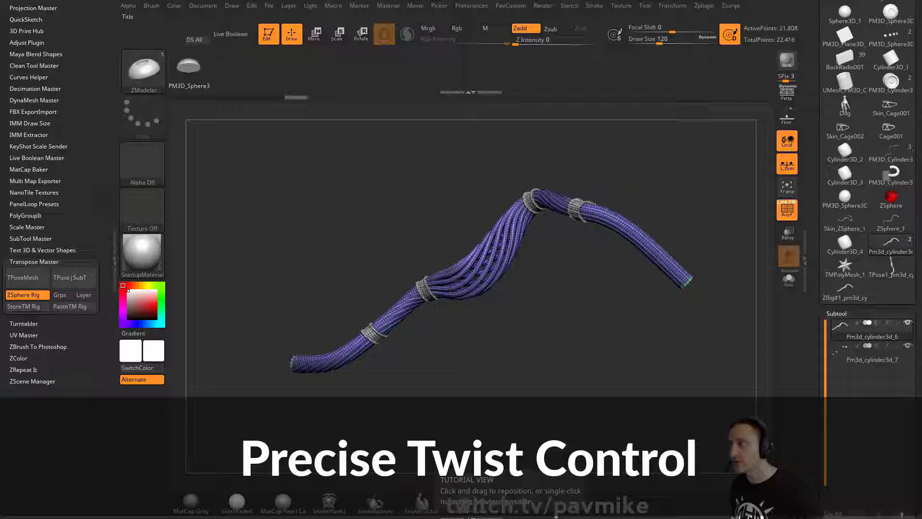
Open the Load ZTool file dialog from the Tool menu
click(267, 34)
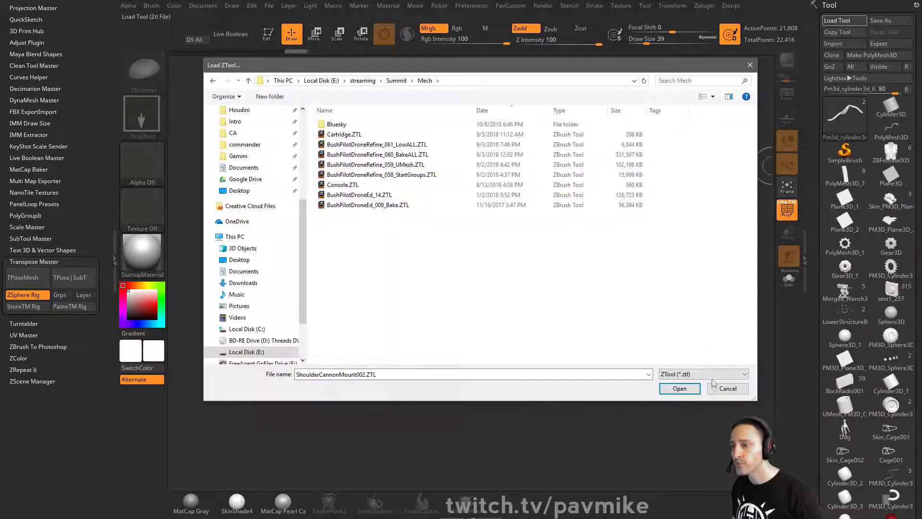
Cancel the Load ZTool dialog and open the tool picker of 3D meshes and 2.5D brushes
click(727, 388)
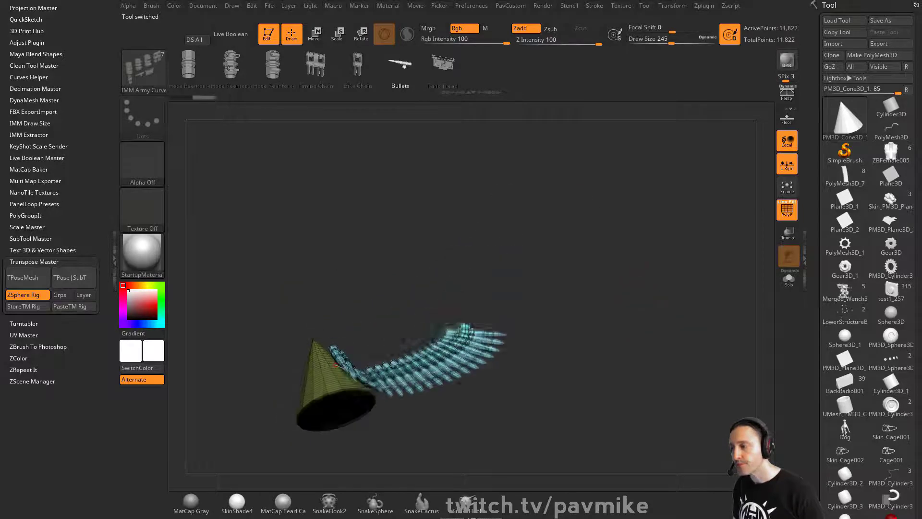
click(844, 306)
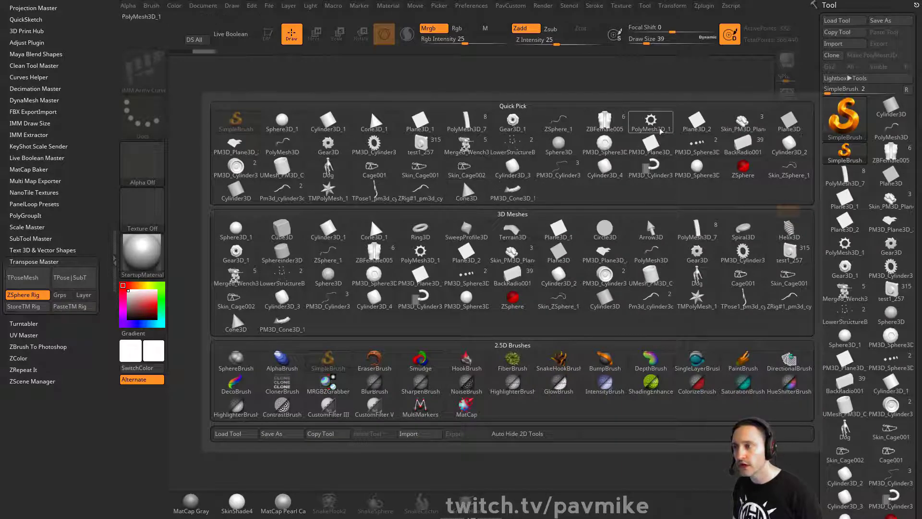
Pick a basic cone mesh and reset it to a low-poly box with Initialize QCube
click(374, 231)
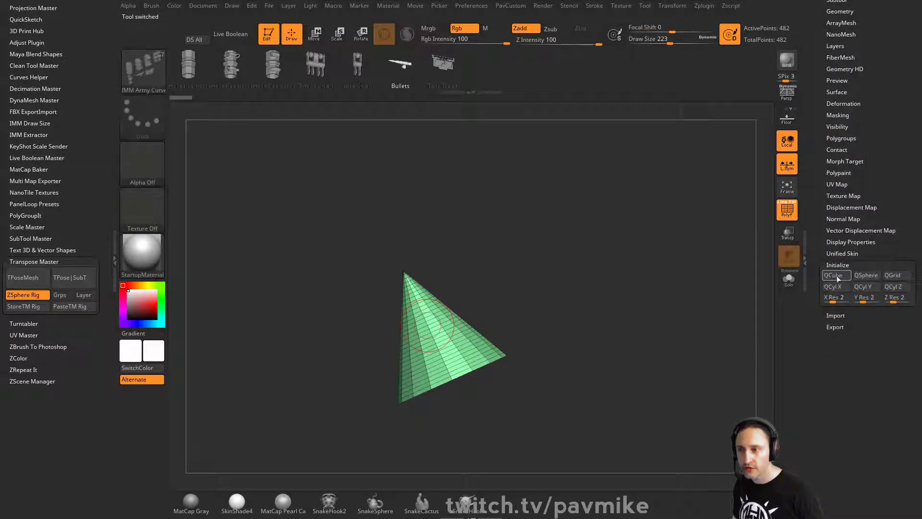
click(314, 34)
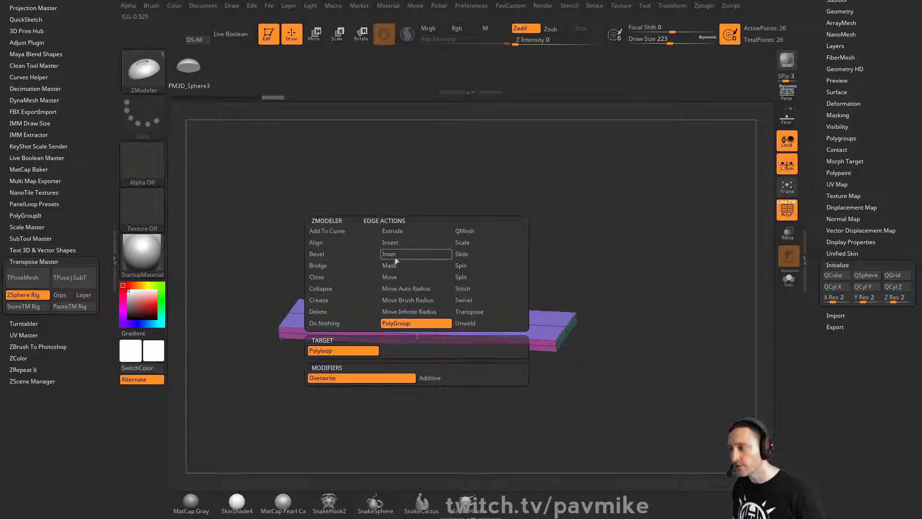
Assign PolyGroup Polyloop edge actions along the strip and bring up the transform gizmo
click(389, 254)
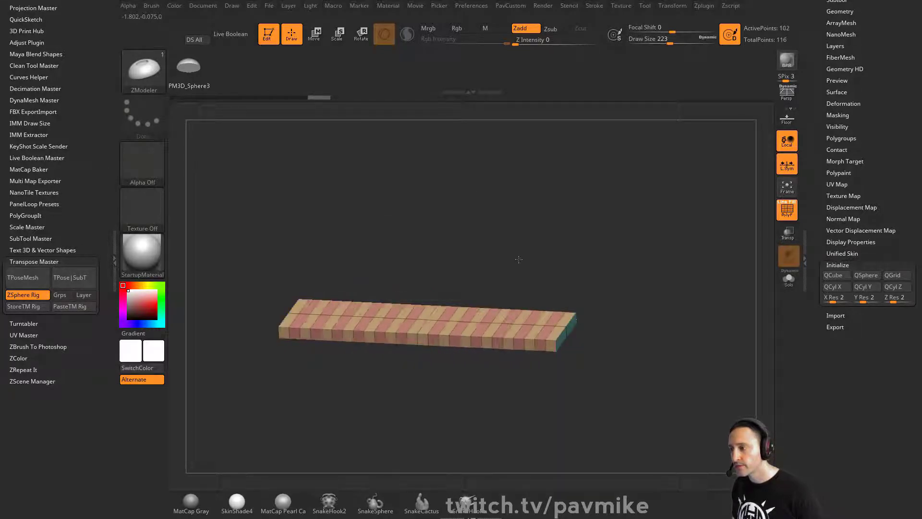
click(315, 34)
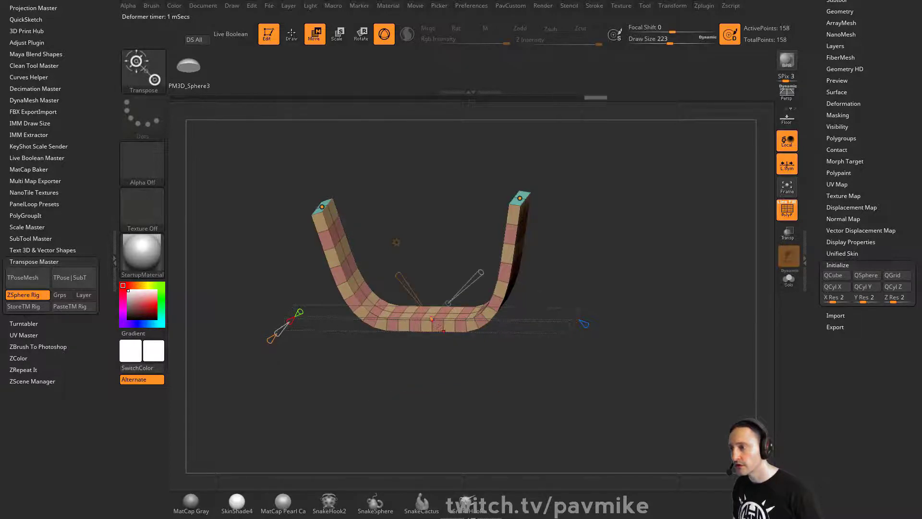
Undo the U bend and open the gizmo's Transform Type deformer list
drag(441, 327, 391, 273)
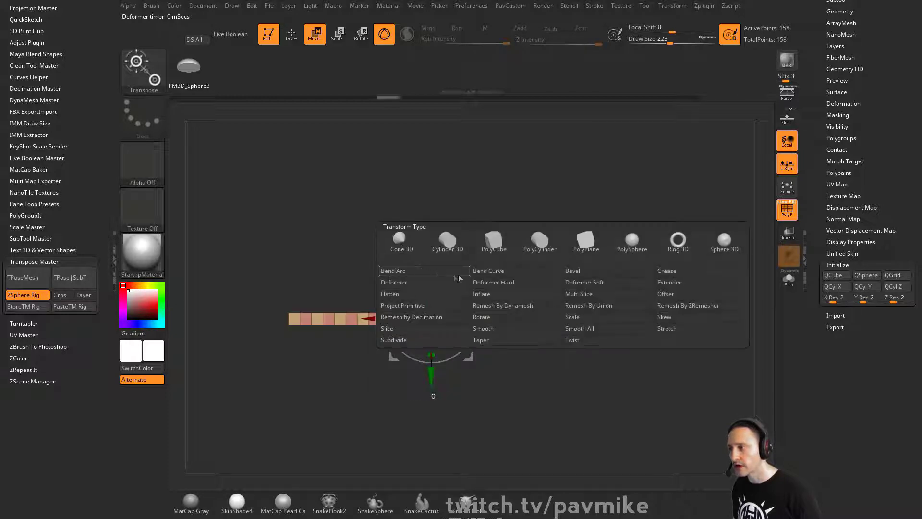
Apply the Bend Arc deformer to twist the strip 90 degrees and arc it
click(393, 271)
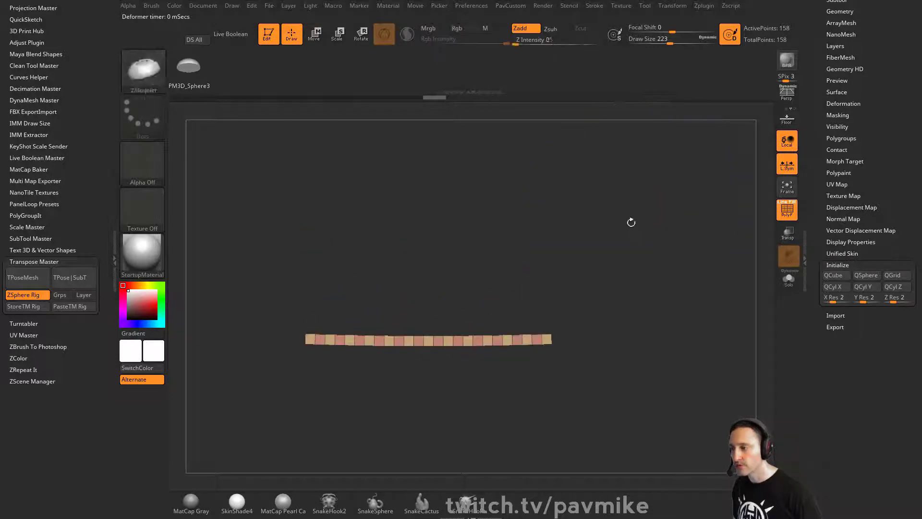
click(315, 33)
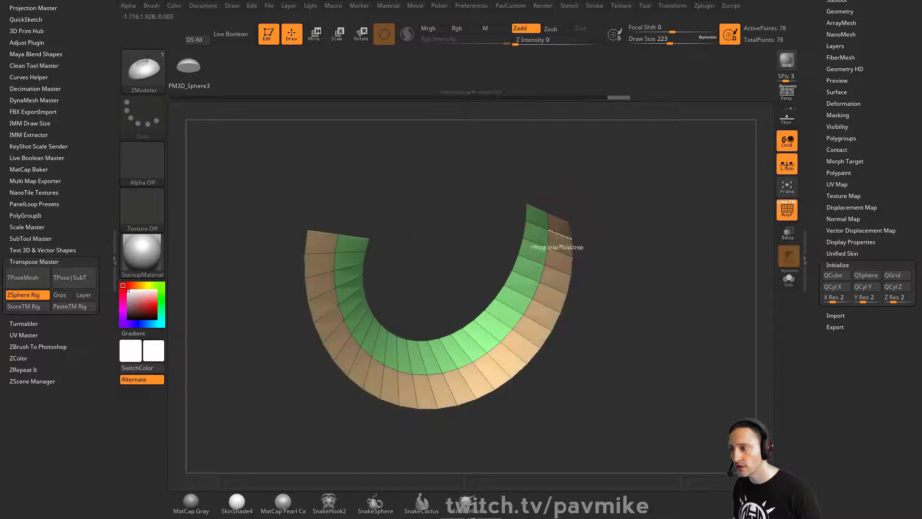
Open Stroke settings to enable Curve Functions' Frame Mesh Polygroups option
click(594, 5)
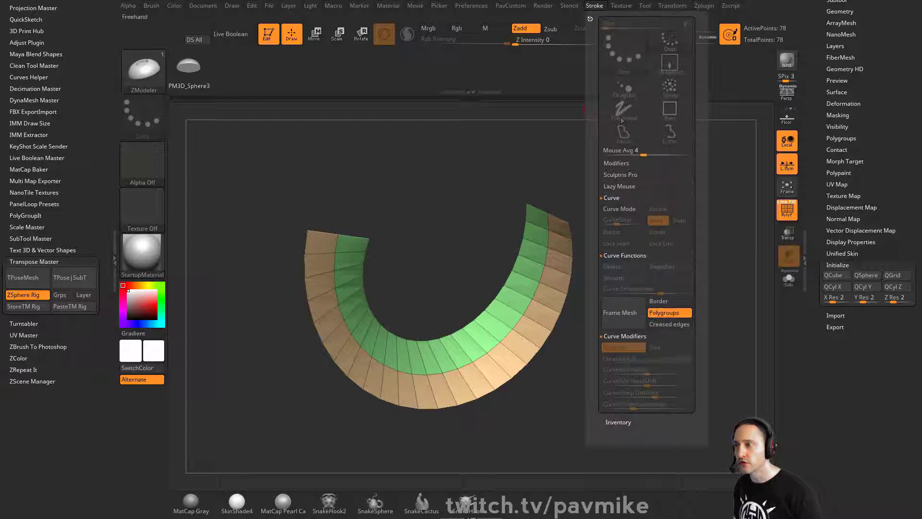